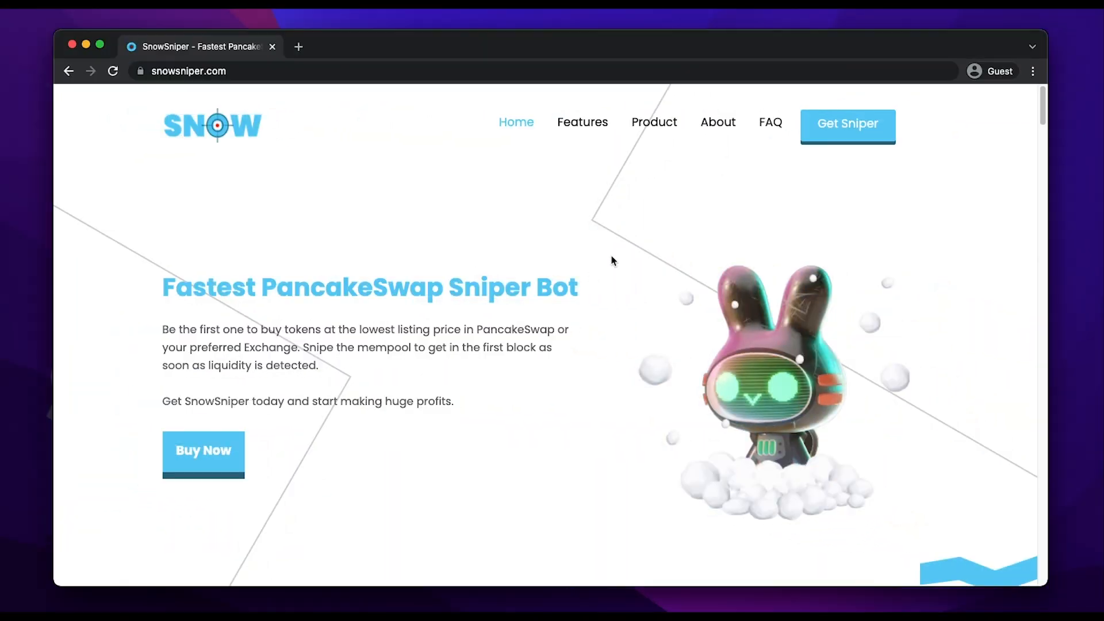
Step: Scroll through the pinned SnowSniper v1.4 changelog in the Telegram group
{"action": "scroll", "scroll_direction": "down", "scroll_amount": 3}
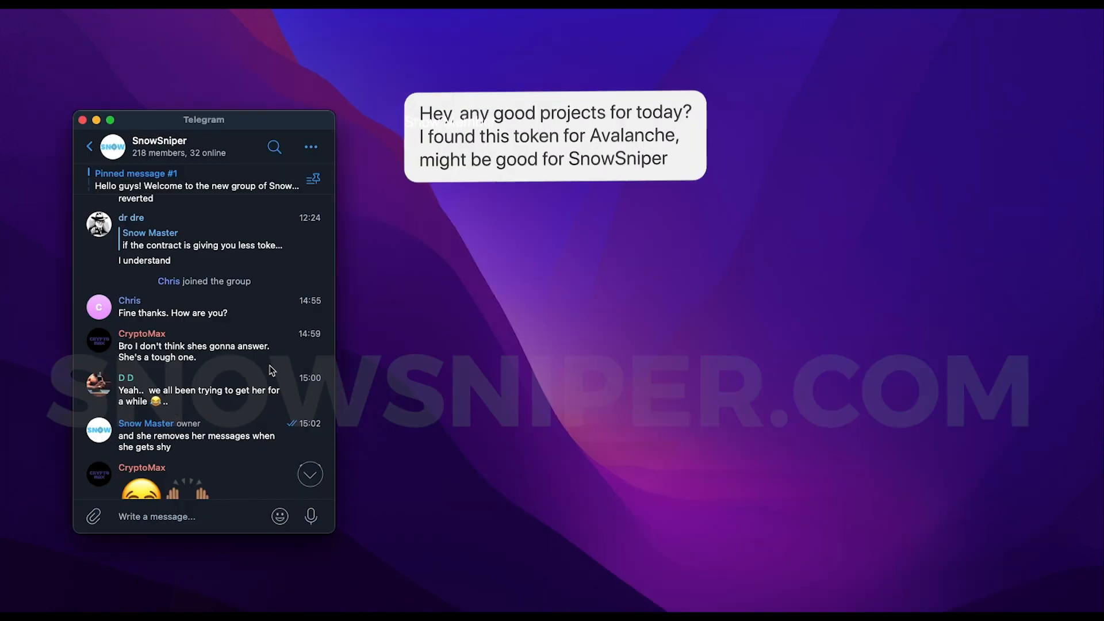
{"action": "scroll", "scroll_direction": "down", "scroll_amount": 3}
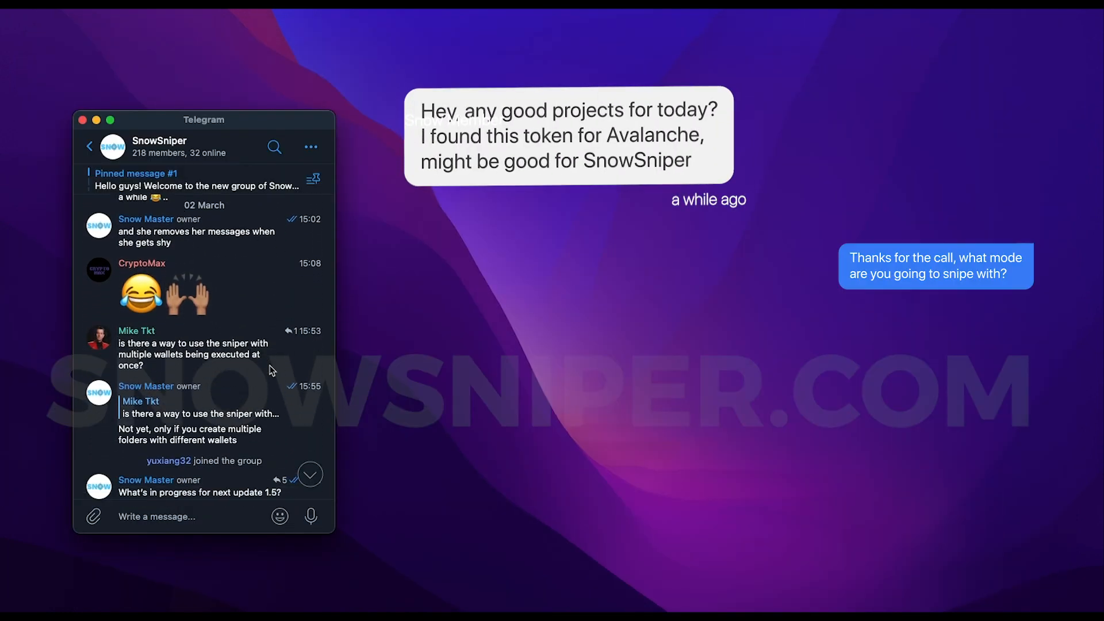
{"action": "scroll", "scroll_direction": "down", "scroll_amount": 3}
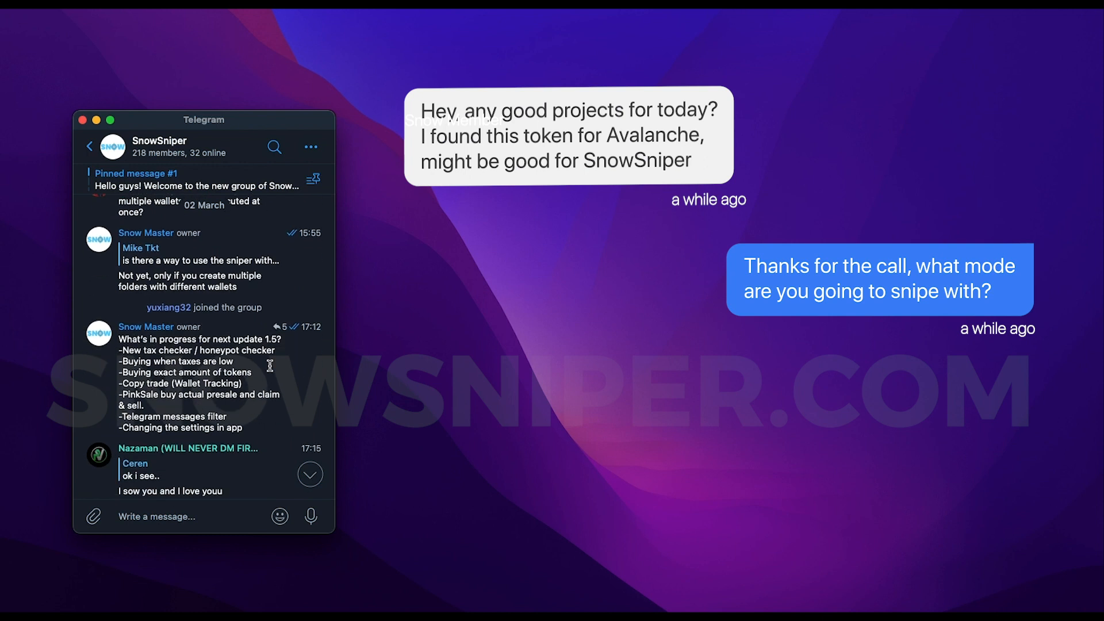
{"action": "scroll", "scroll_direction": "down", "scroll_amount": 3}
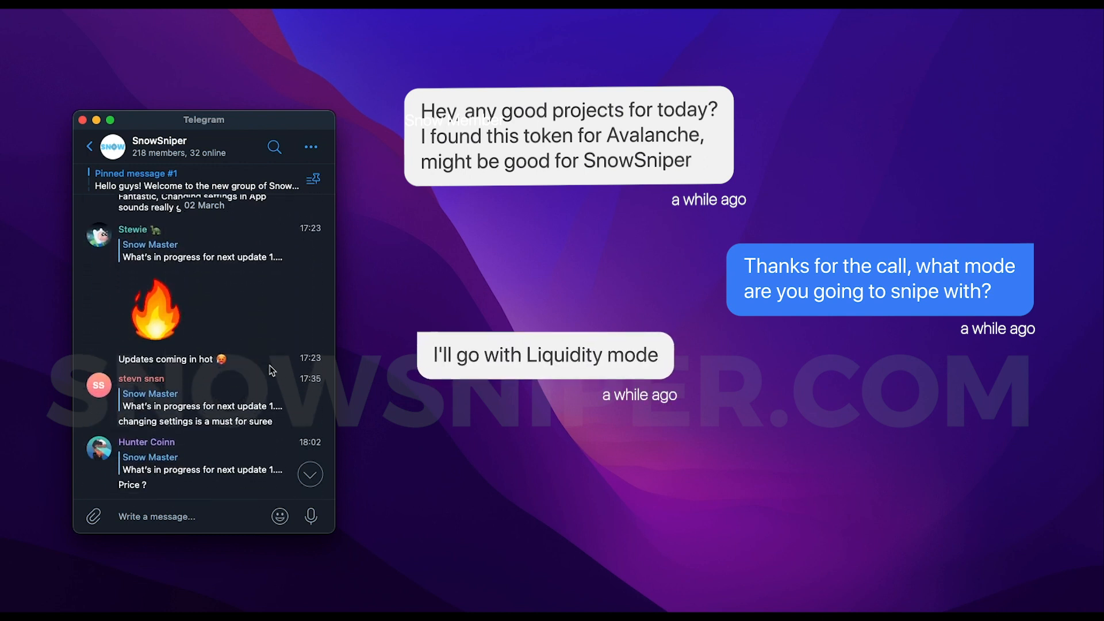
{"action": "scroll", "scroll_direction": "down", "scroll_amount": 3}
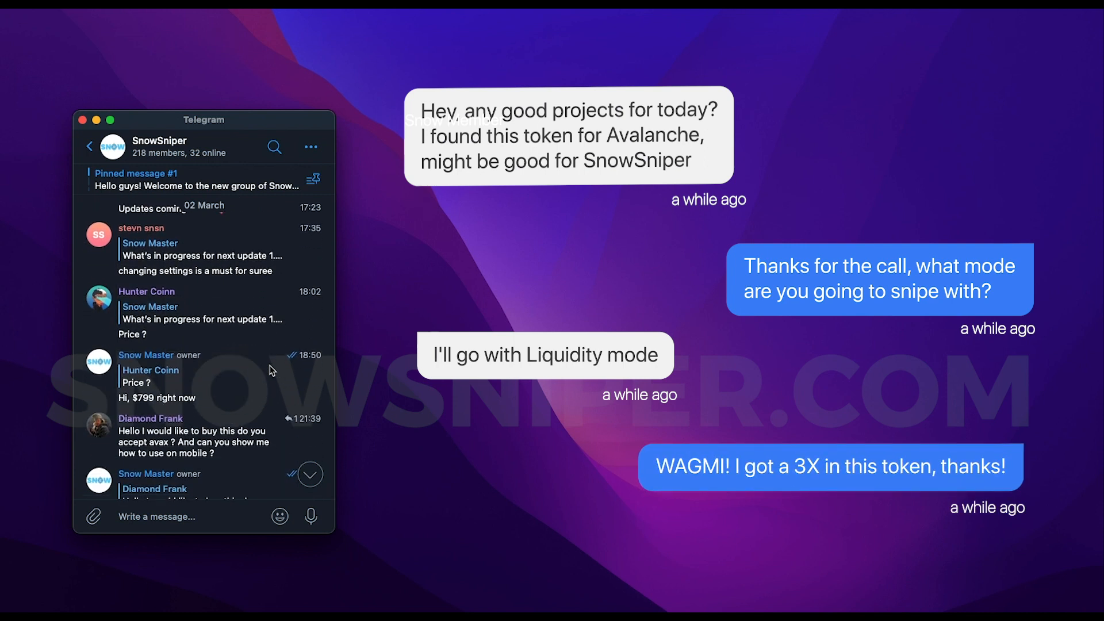
{"action": "left_click", "coordinate": [89, 146]}
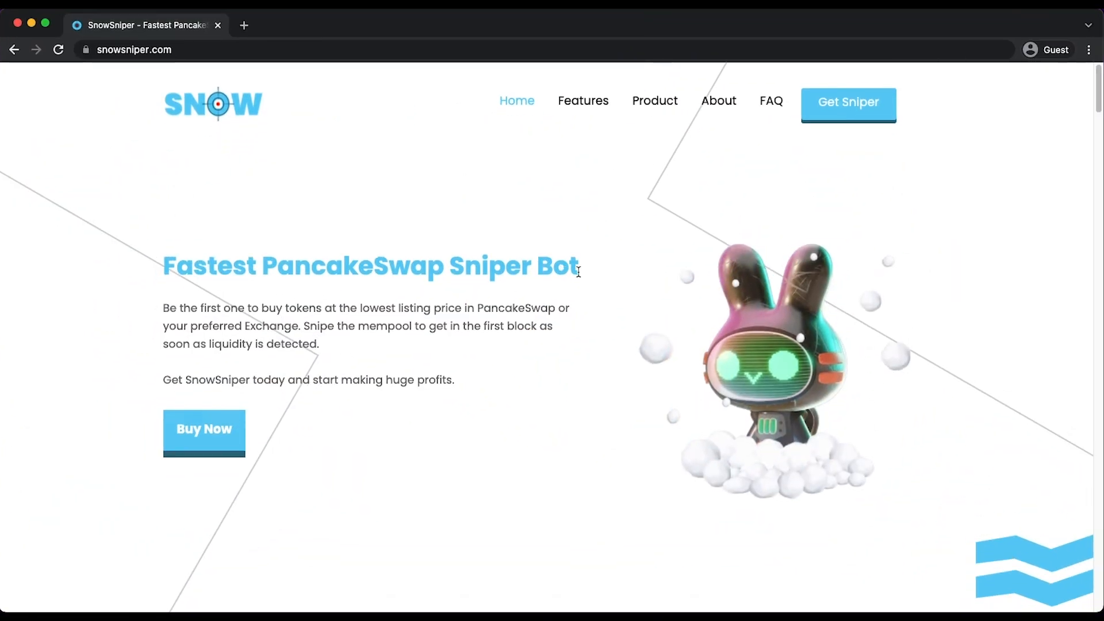
Step: Scroll further down the changelog, then set TraderJoe as the sniper's DEX
{"action": "scroll", "scroll_direction": "down", "scroll_amount": 3}
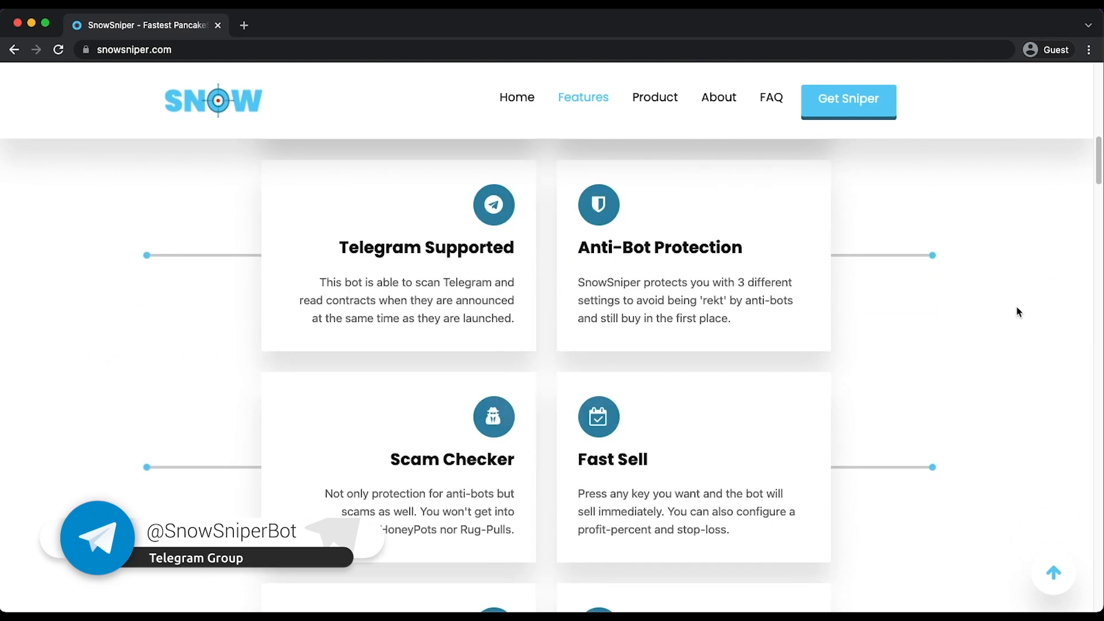
{"action": "scroll", "scroll_direction": "down", "scroll_amount": 3}
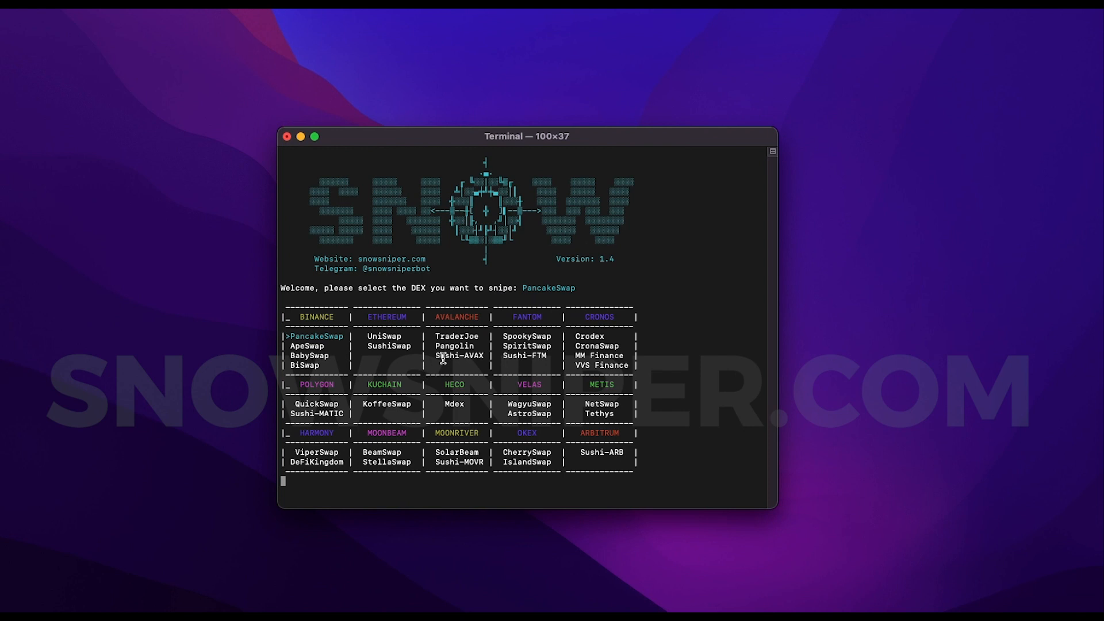
{"action": "mouse_move", "coordinate": [688, 496]}
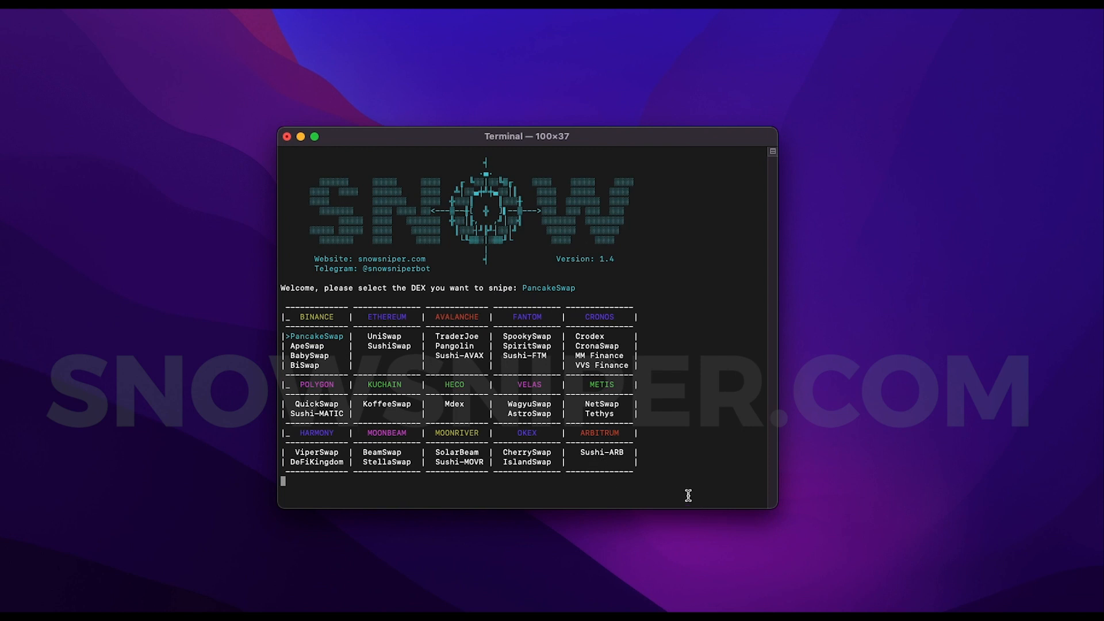
{"action": "mouse_move", "coordinate": [431, 139]}
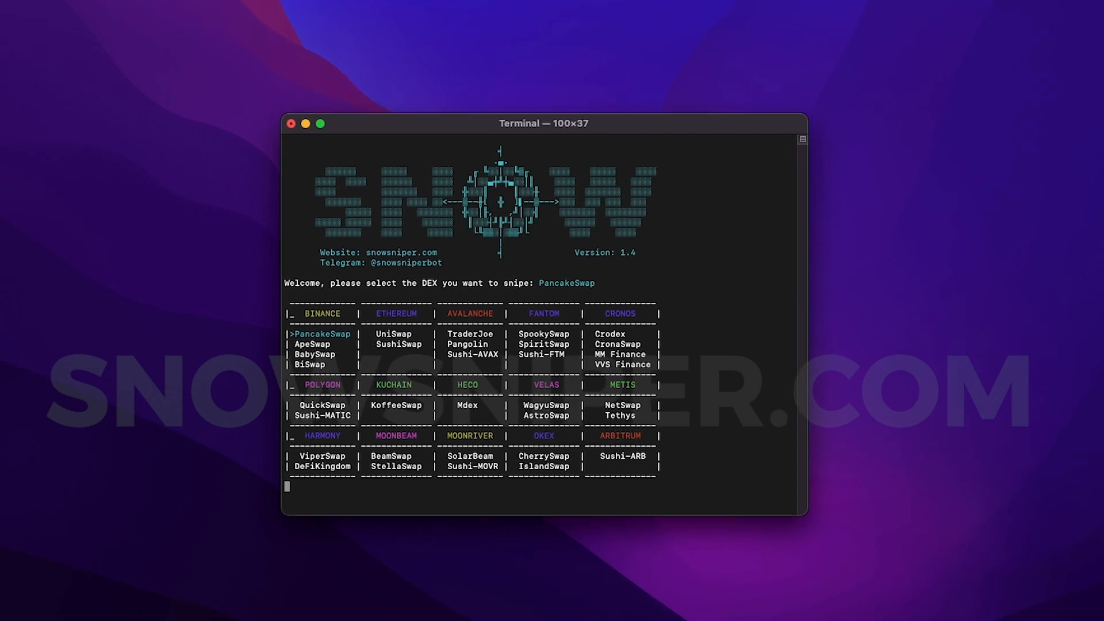
{"action": "left_click", "coordinate": [305, 123]}
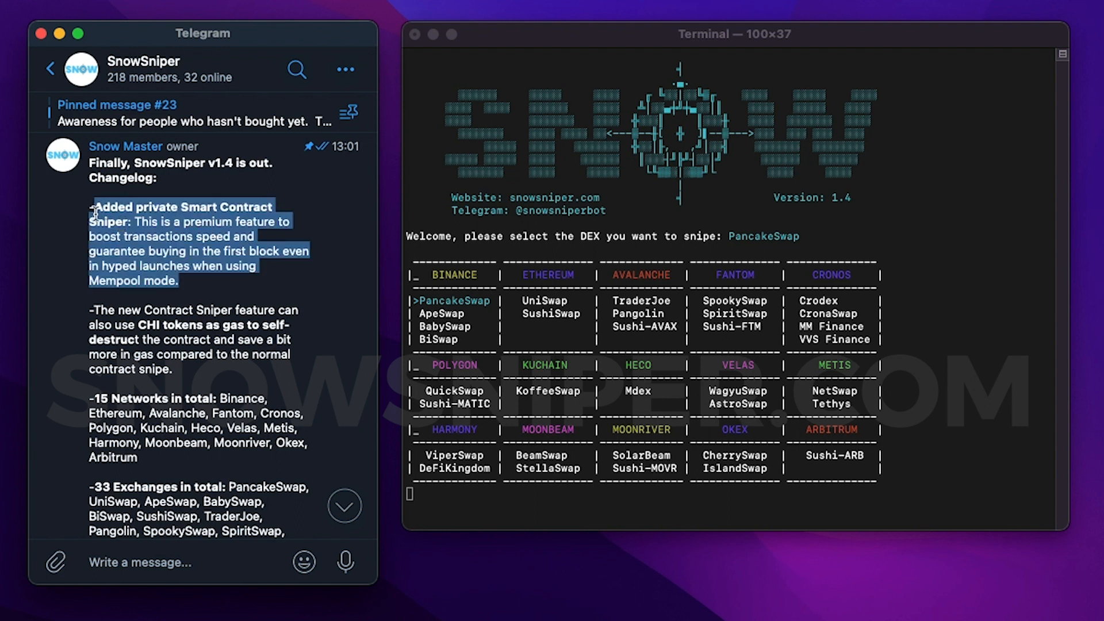
{"action": "left_click", "coordinate": [232, 260]}
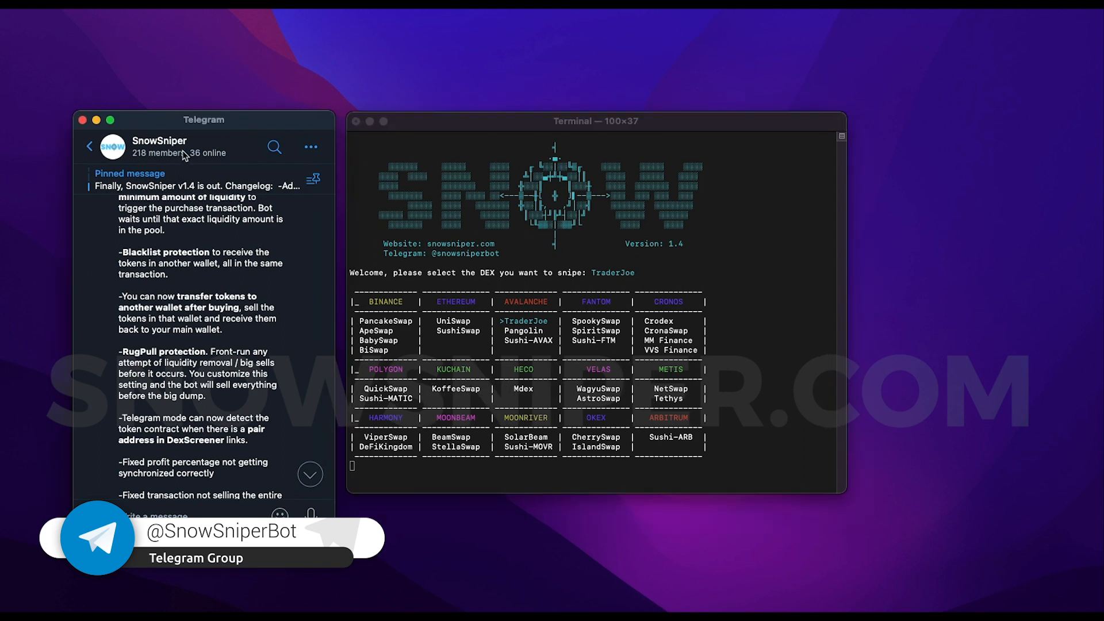
{"action": "left_click", "coordinate": [160, 145]}
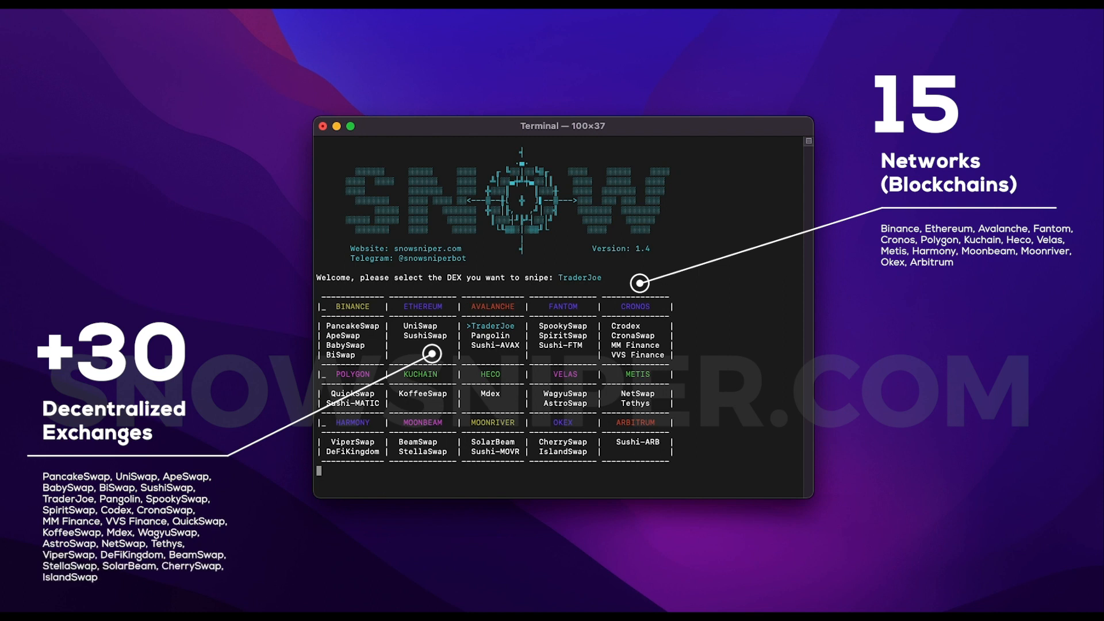
{"action": "mouse_move", "coordinate": [667, 129]}
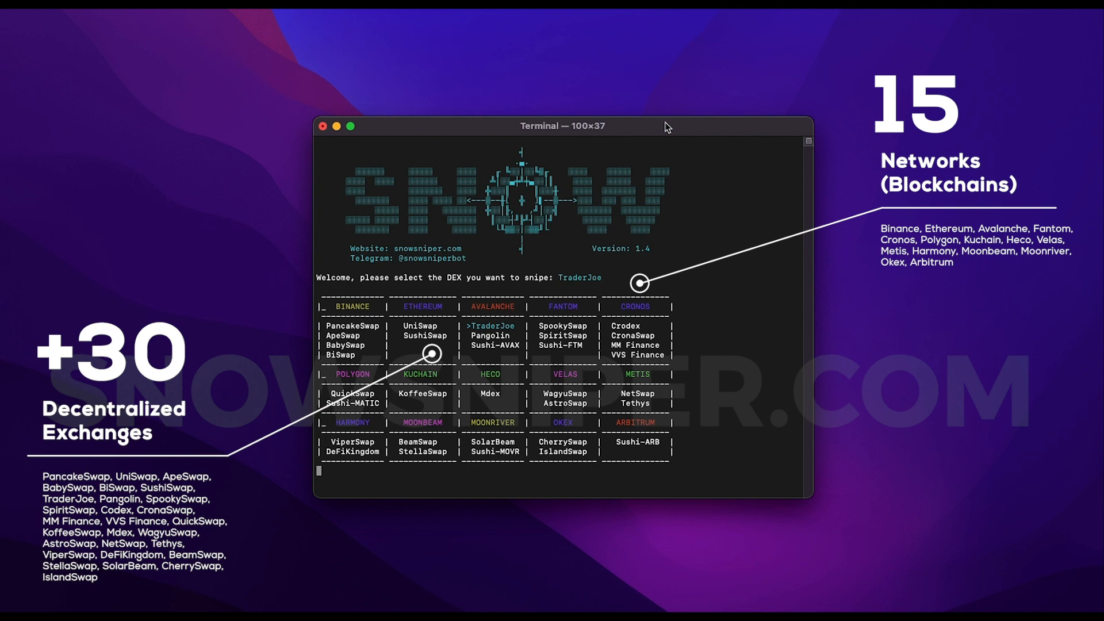
{"action": "mouse_move", "coordinate": [652, 137]}
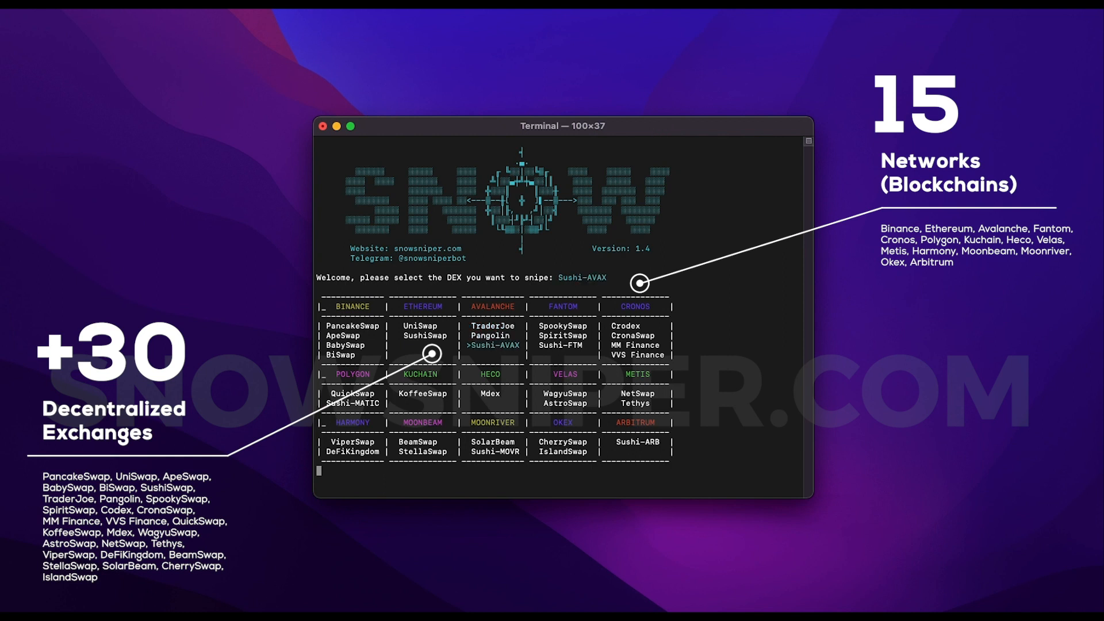
Step: Cycle the DEX through Mdex, AstroSwap, CherrySwap, ViperSwap and KoffeeSwap, ending on PancakeSwap
{"action": "left_click", "coordinate": [489, 394]}
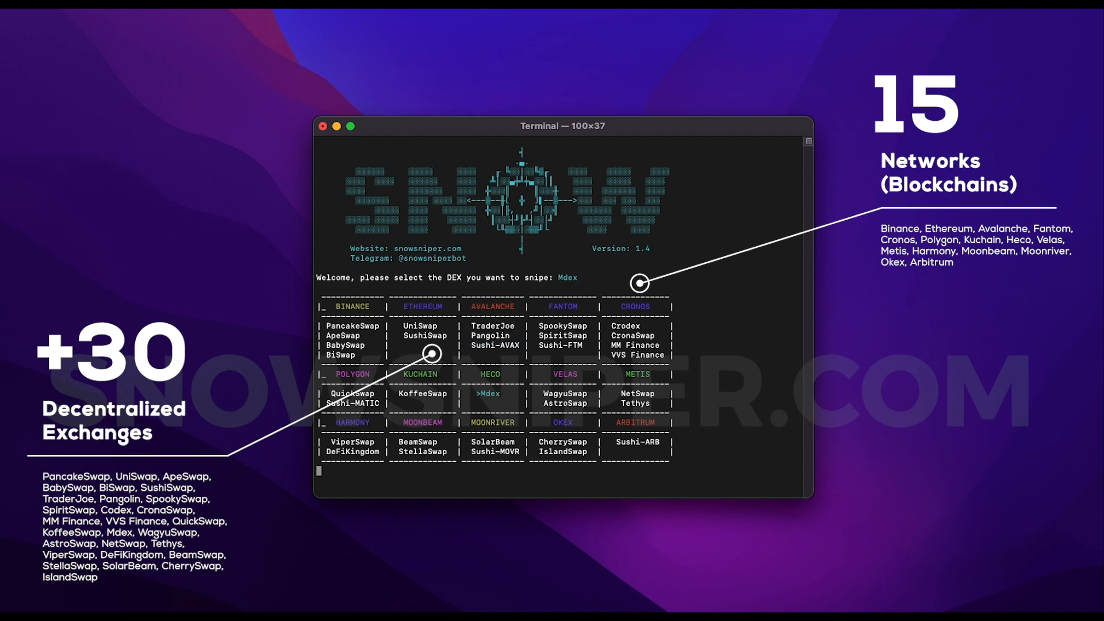
{"action": "left_click", "coordinate": [565, 393]}
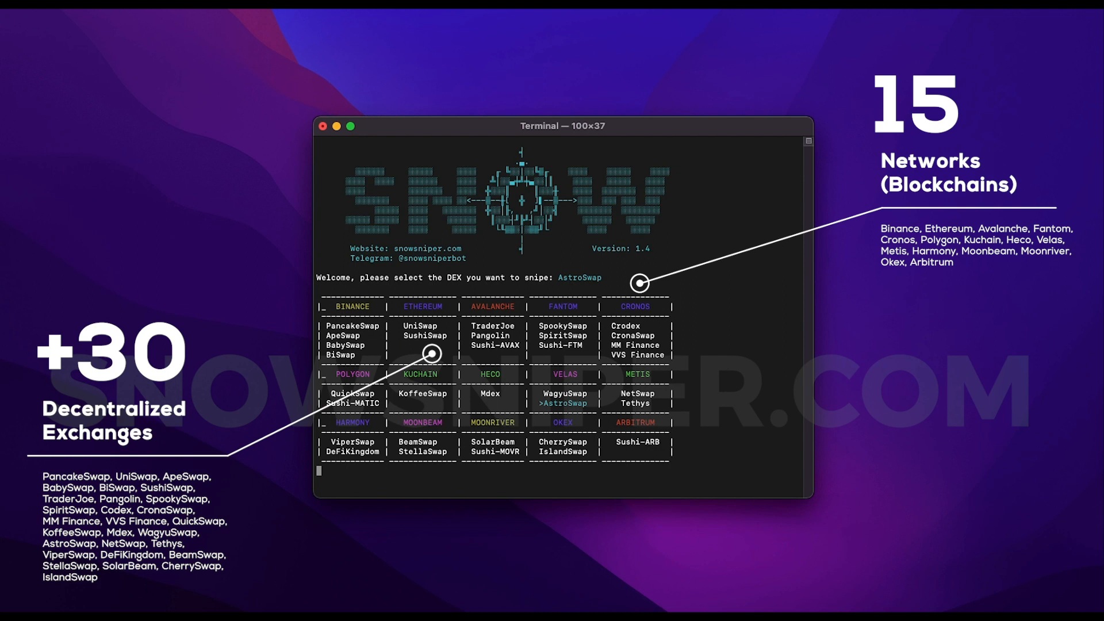
{"action": "left_click", "coordinate": [563, 441]}
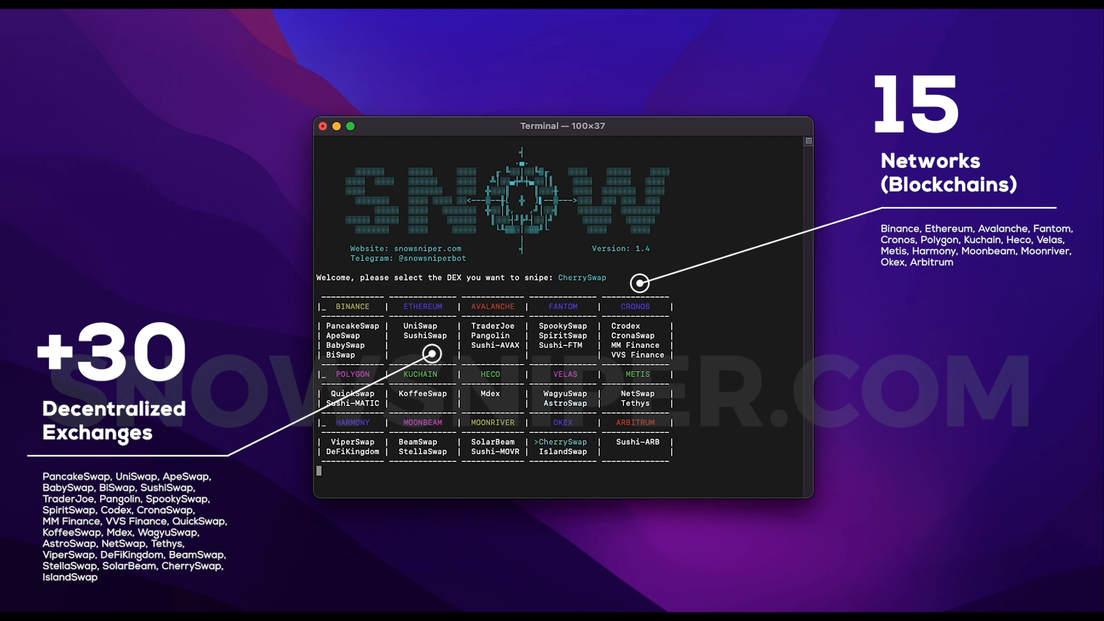
{"action": "left_click", "coordinate": [417, 442]}
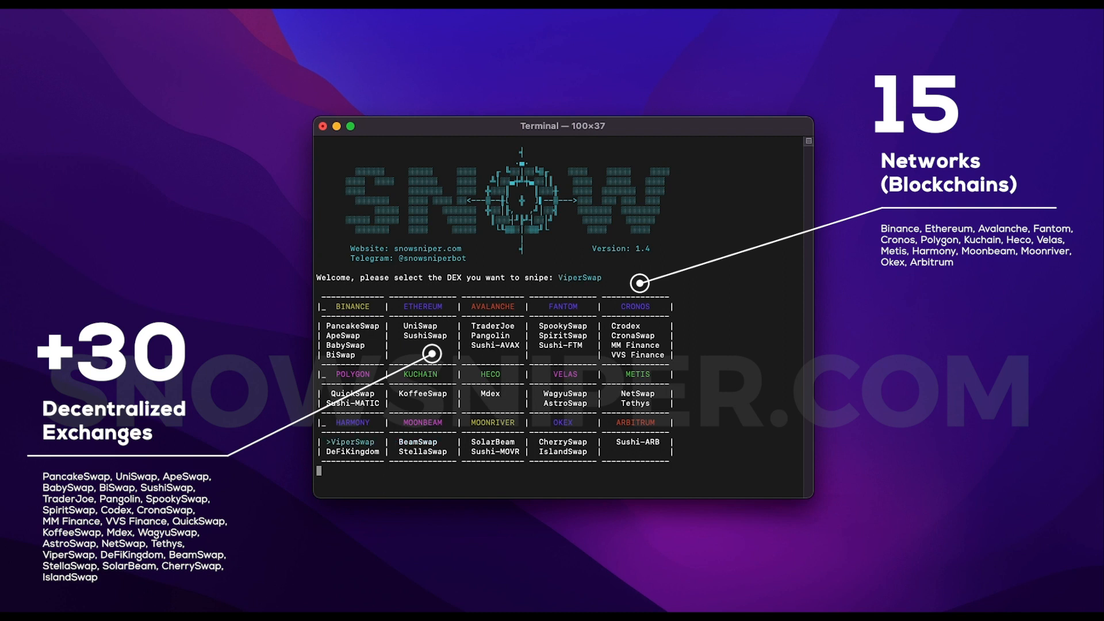
{"action": "left_click", "coordinate": [352, 393]}
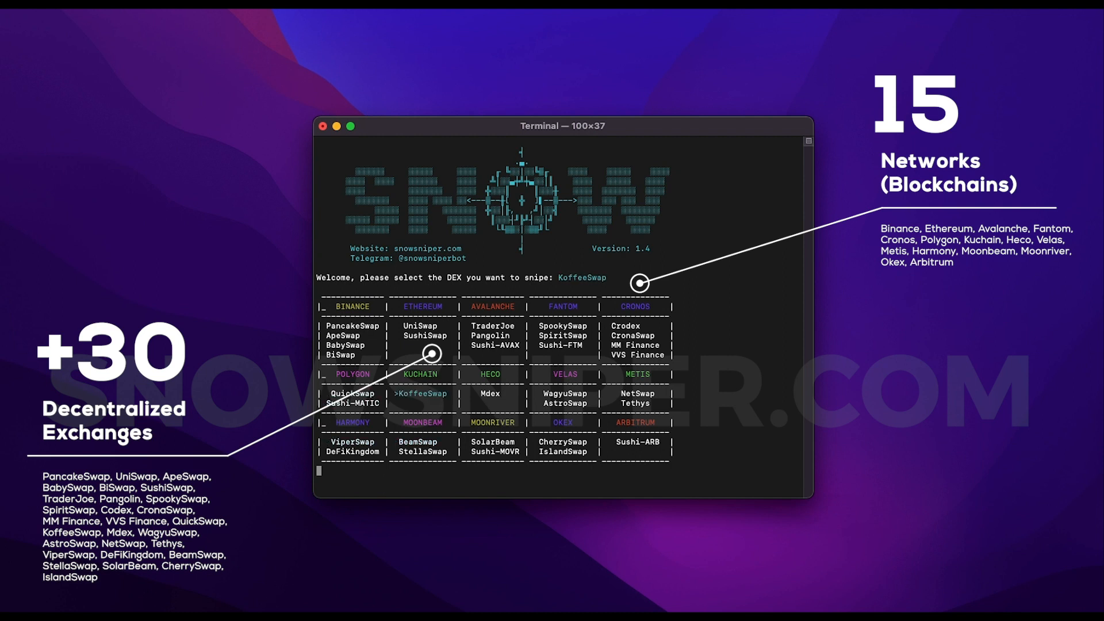
{"action": "left_click", "coordinate": [417, 325]}
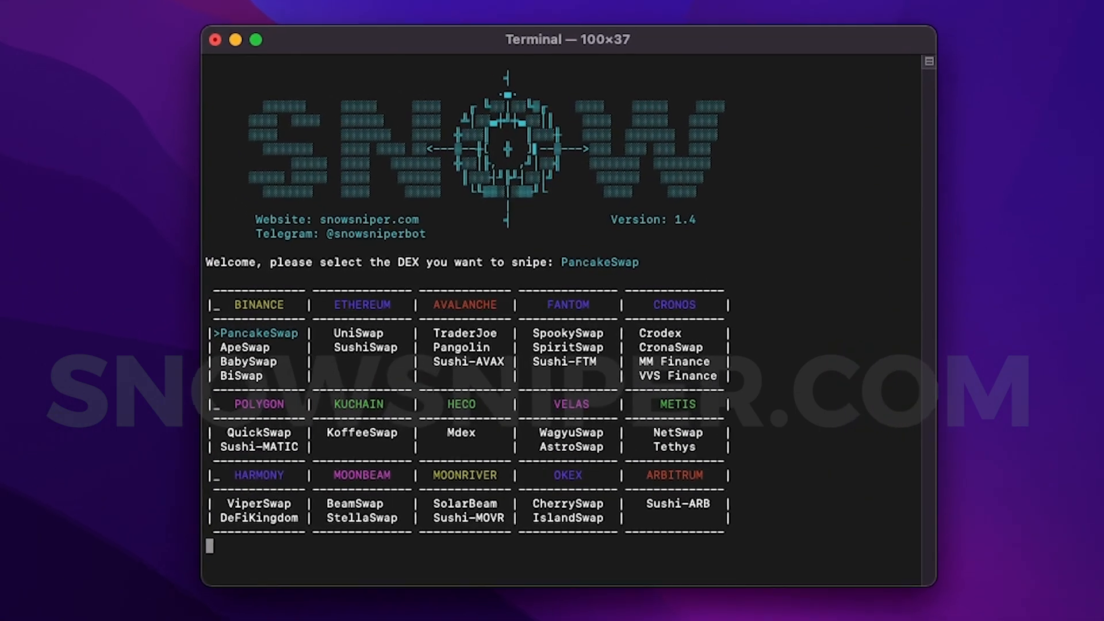
{"action": "key", "text": "Return"}
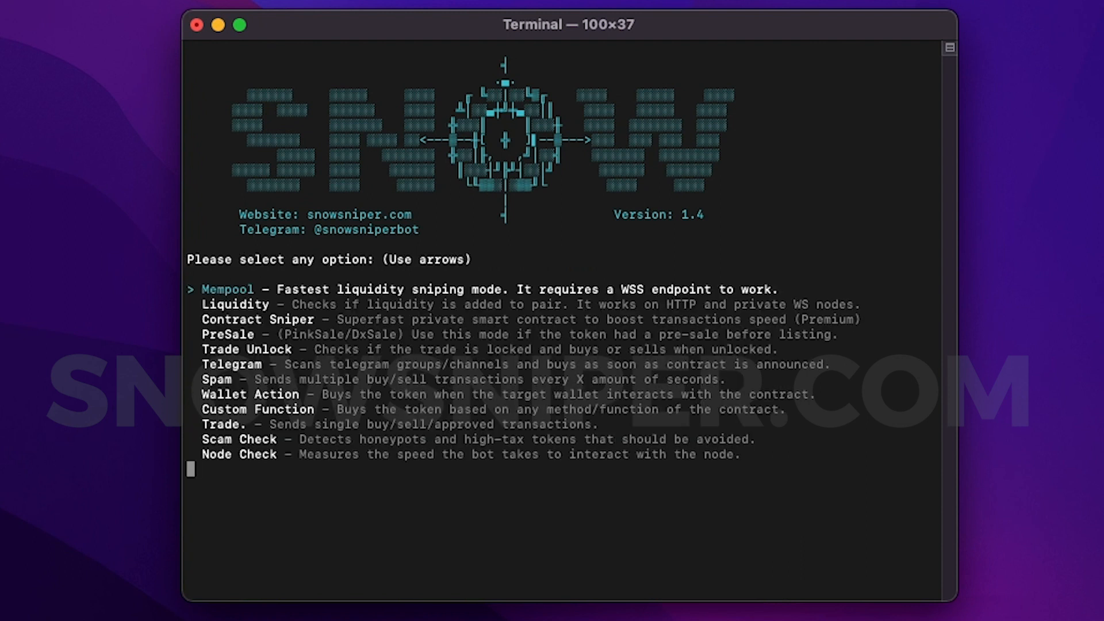
{"action": "key", "text": "down"}
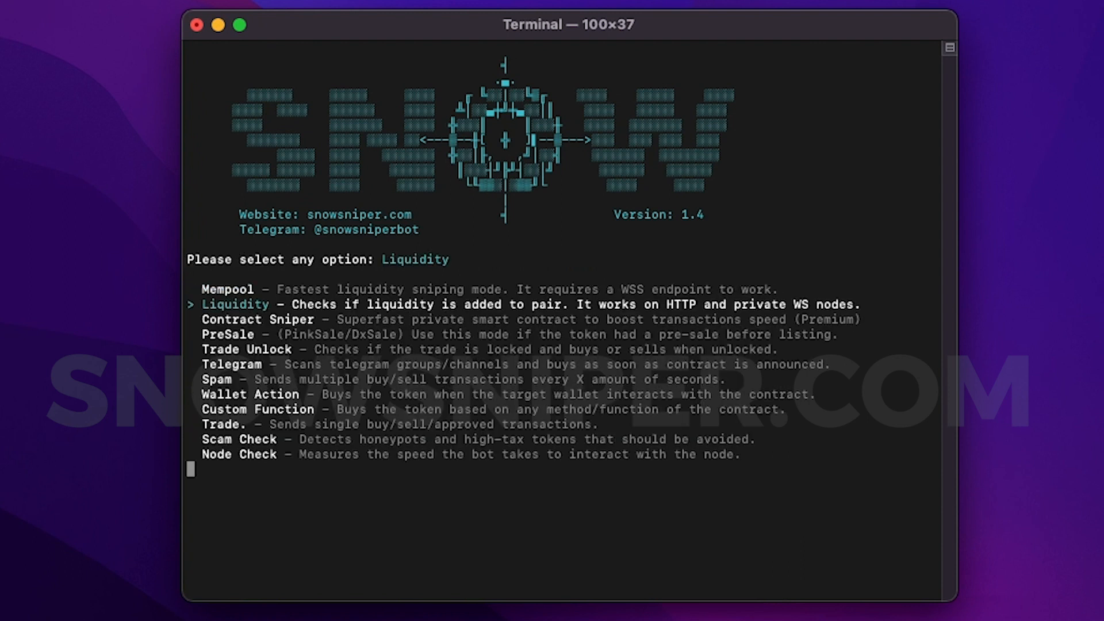
{"action": "key", "text": "Down"}
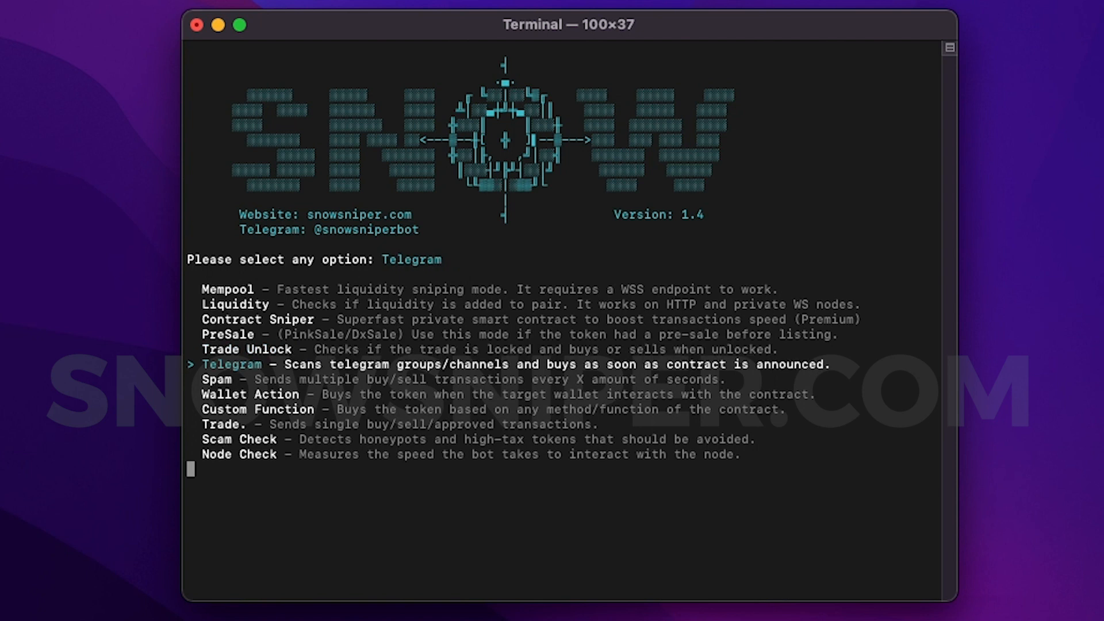
{"action": "key", "text": "Down"}
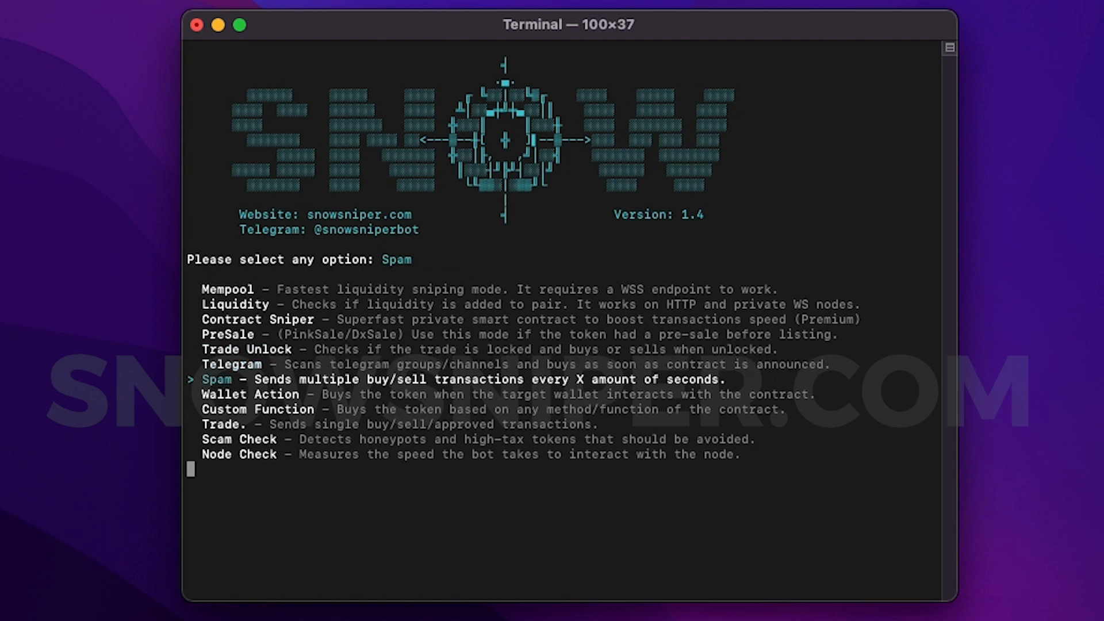
{"action": "key", "text": "Up"}
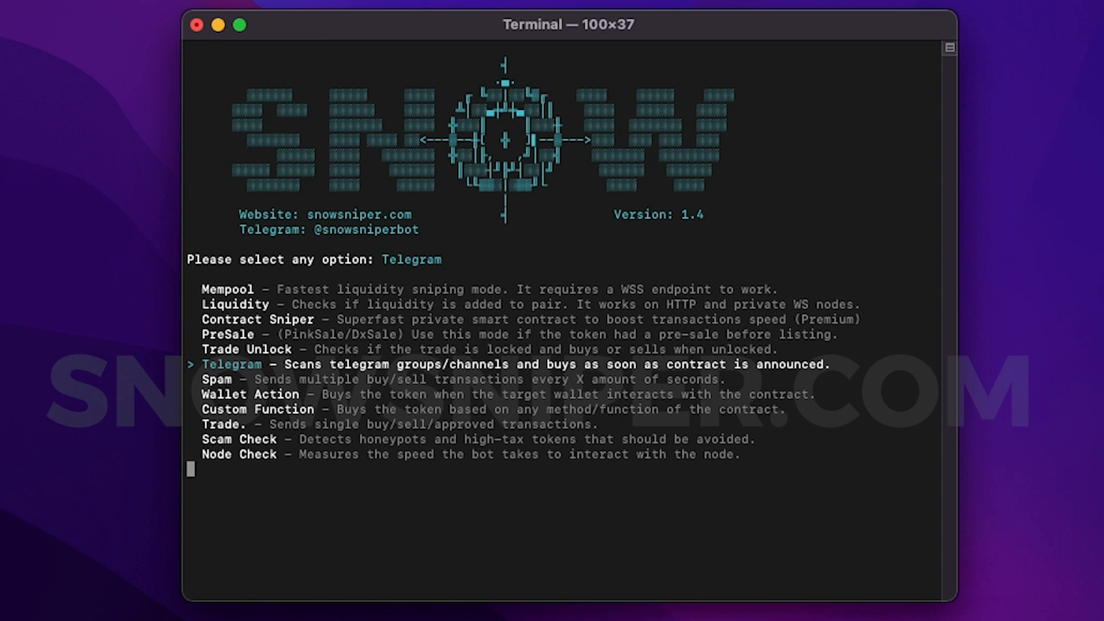
{"action": "key", "text": "Down"}
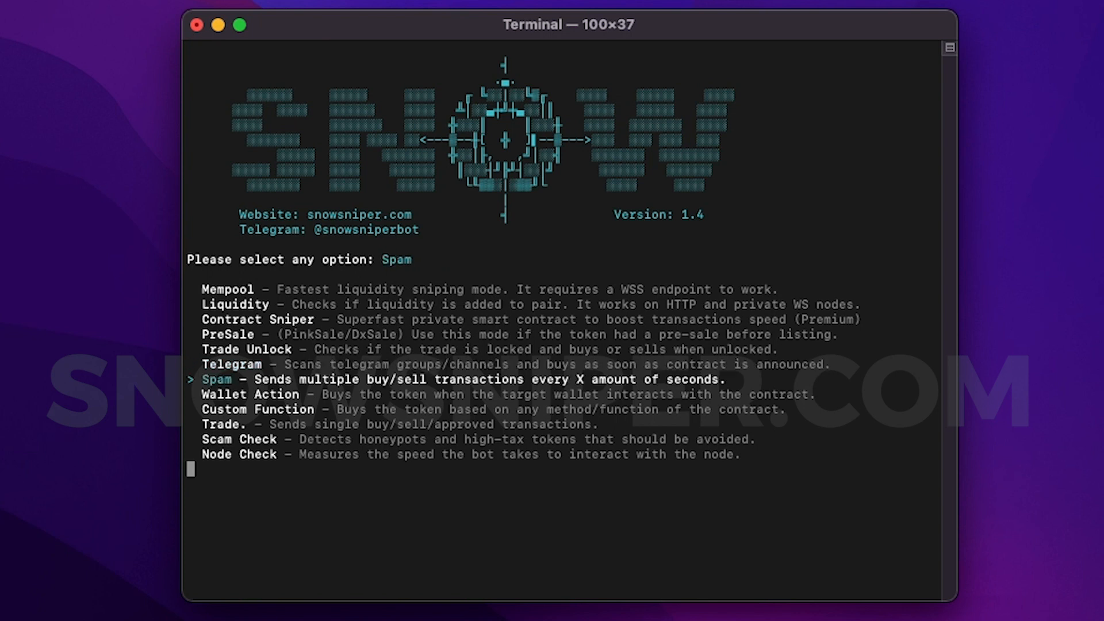
{"action": "key", "text": "Down"}
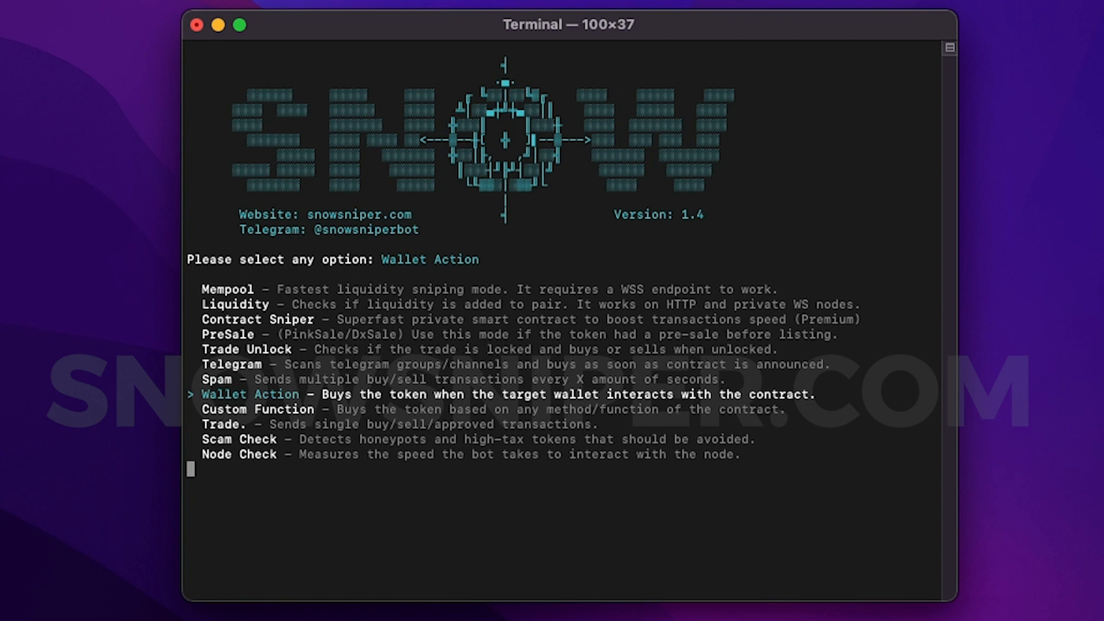
{"action": "key", "text": "down"}
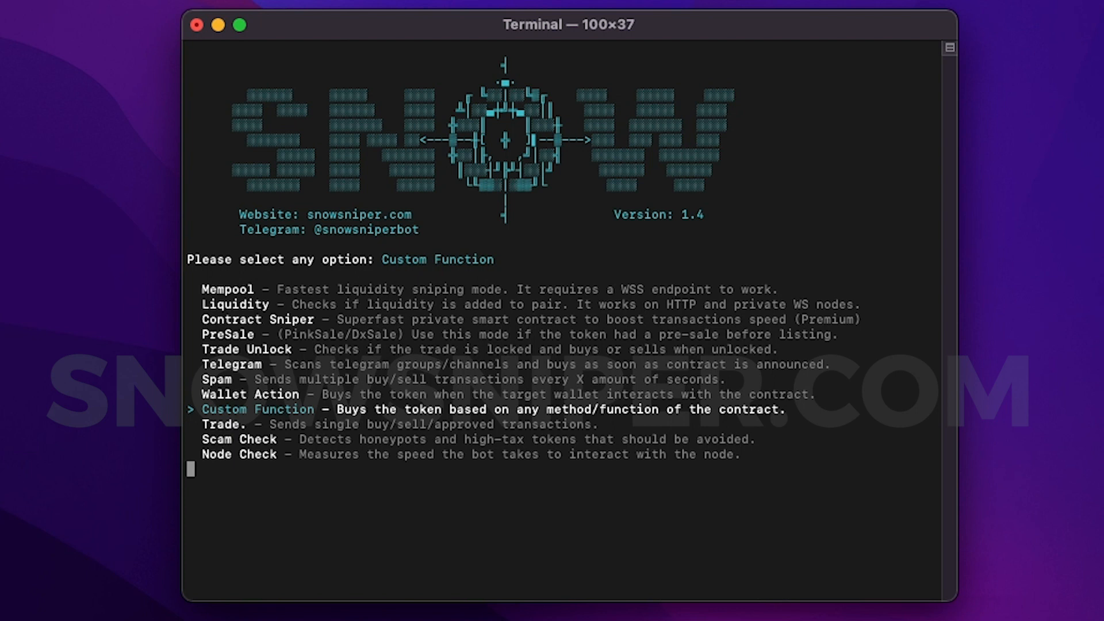
{"action": "key", "text": "down"}
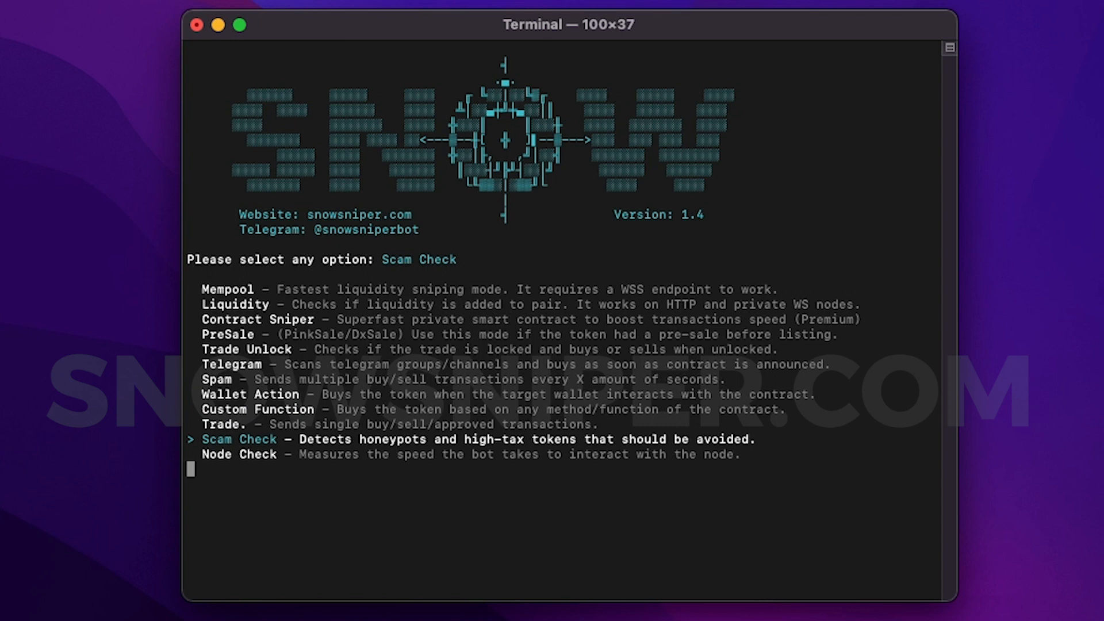
{"action": "key", "text": "down"}
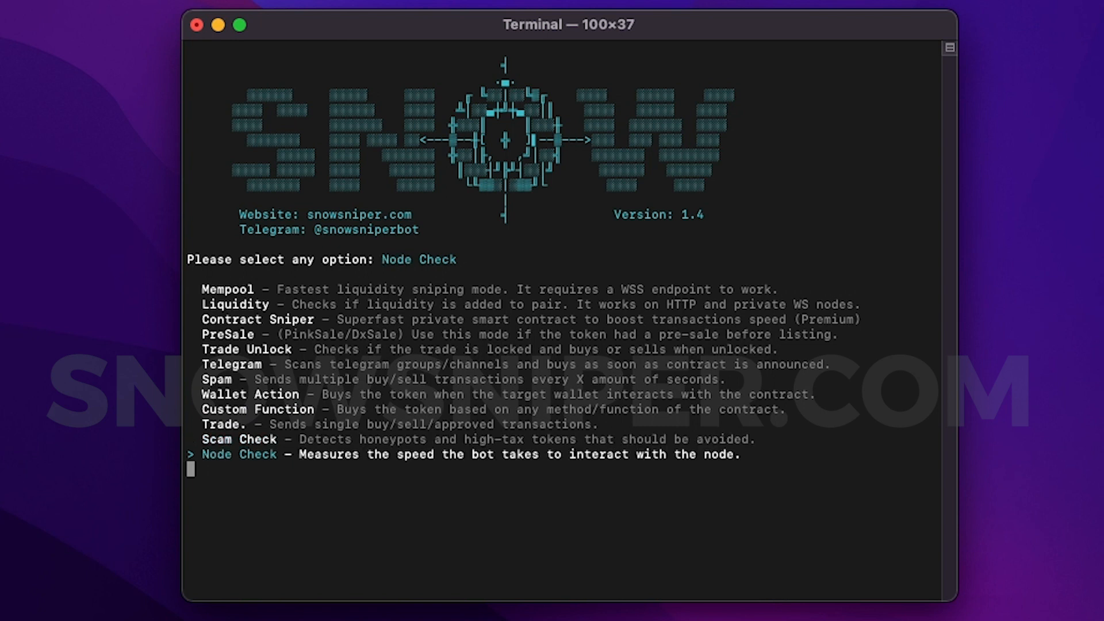
{"action": "key", "text": "up"}
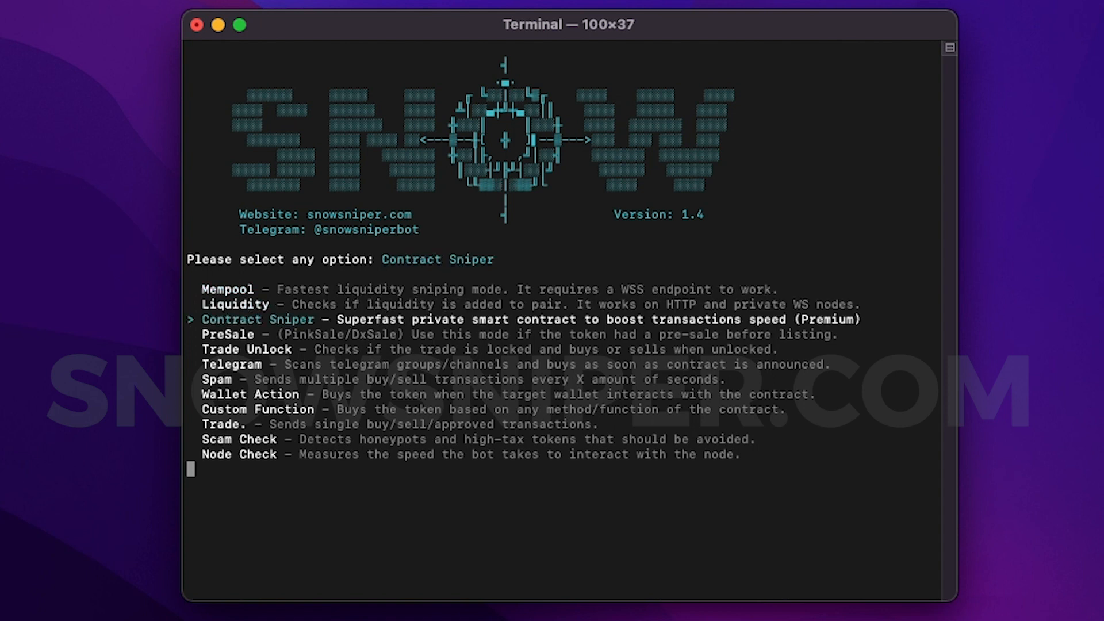
{"action": "key", "text": "up"}
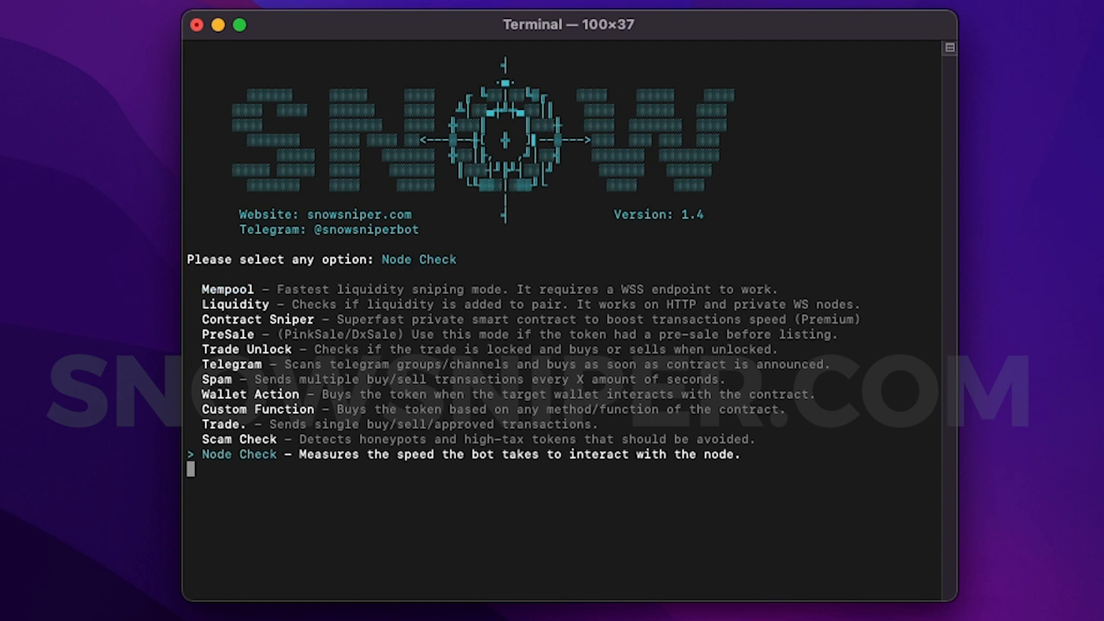
{"action": "key", "text": "up"}
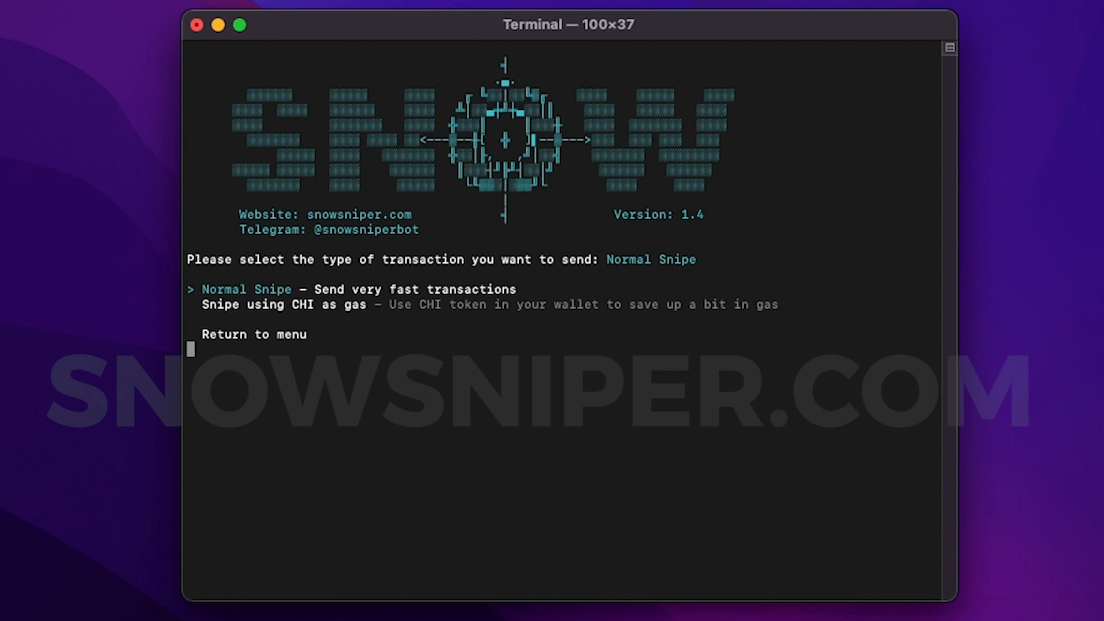
Step: Highlight 'Snipe using CHI as gas' among the Contract Sniper options
{"action": "key", "text": "down"}
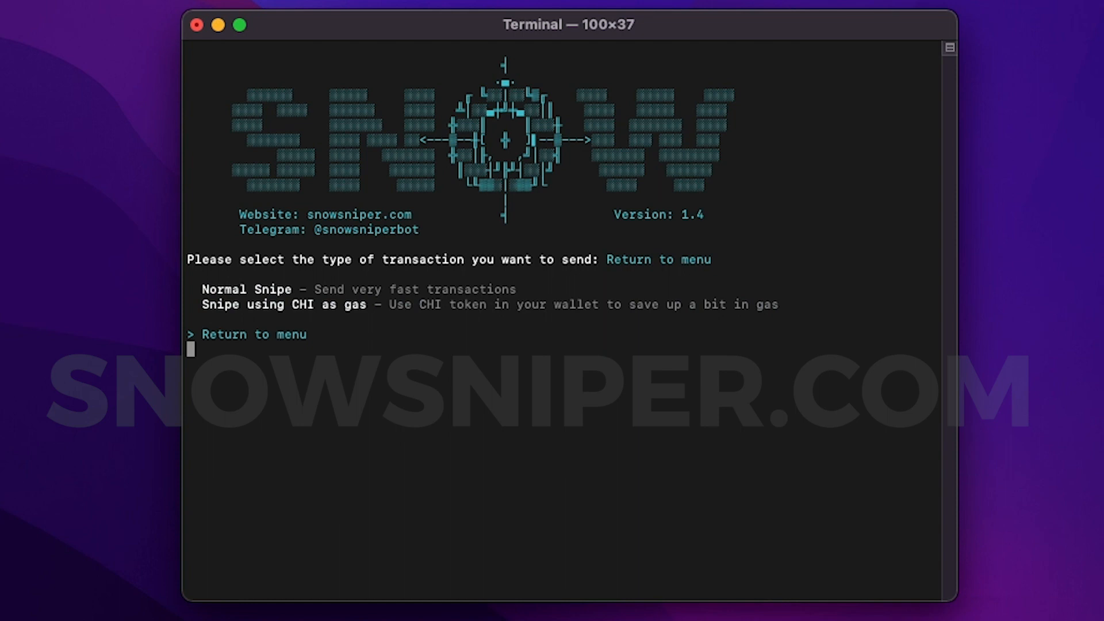
{"action": "key", "text": "Up"}
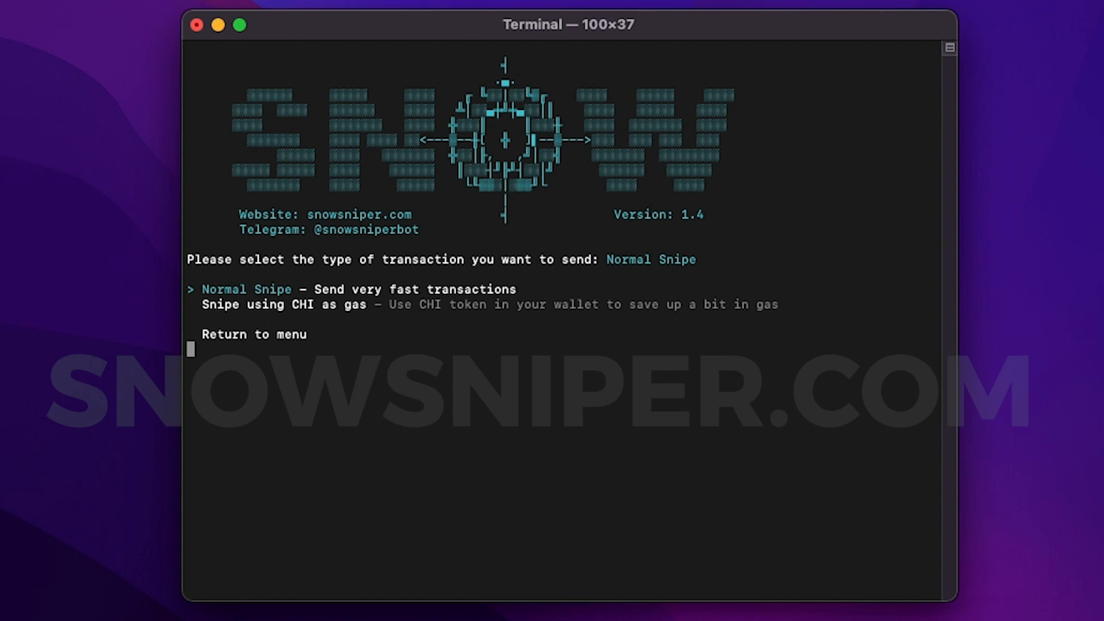
{"action": "key", "text": "Down"}
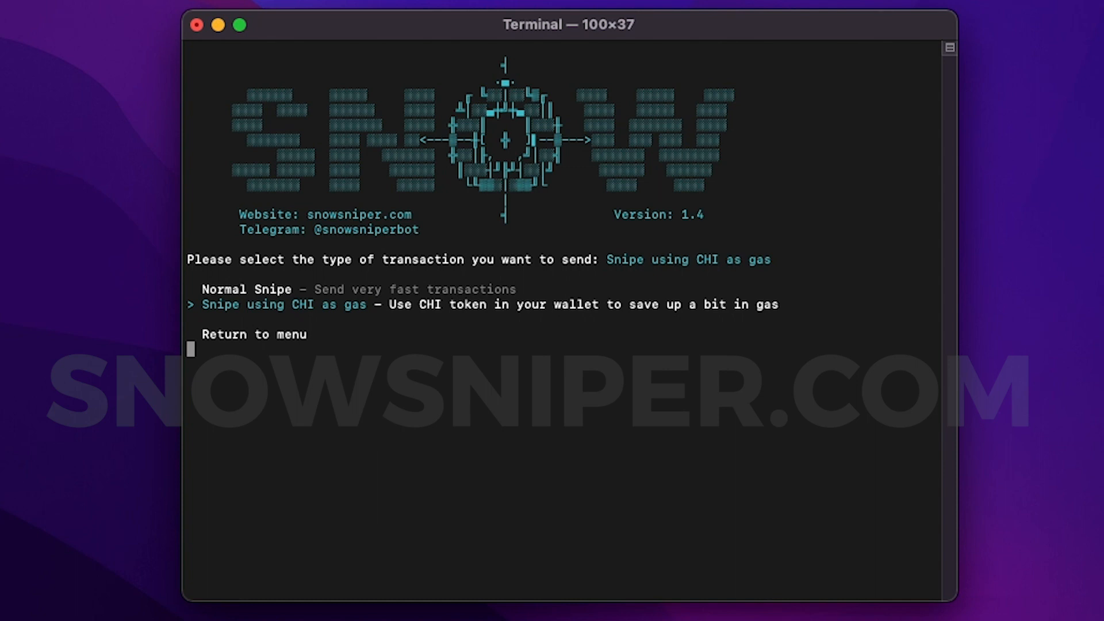
{"action": "key", "text": "up"}
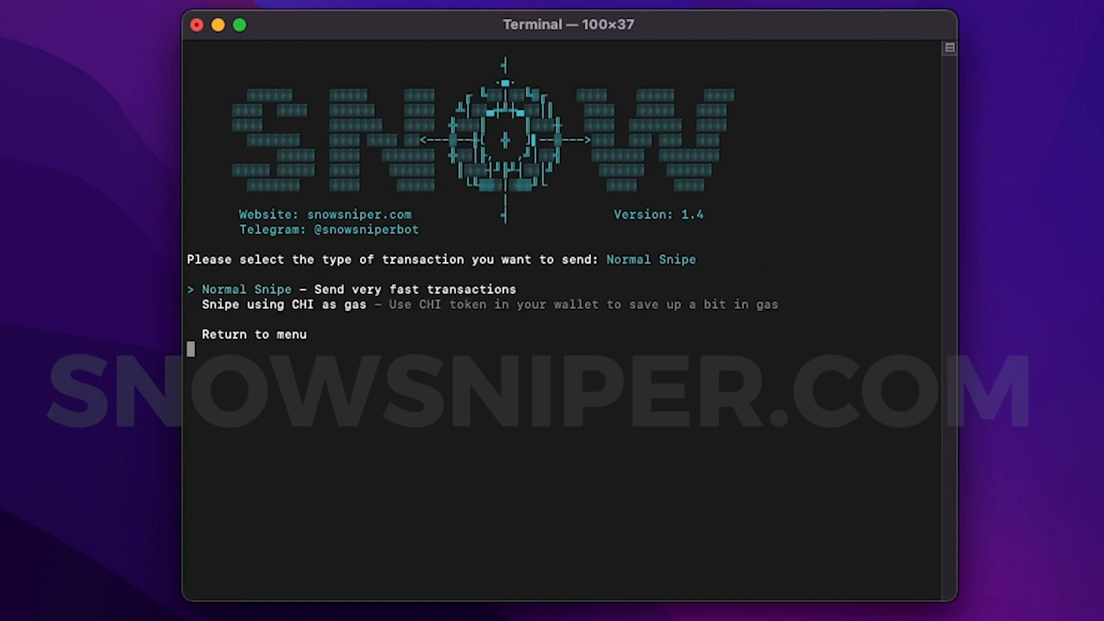
{"action": "key", "text": "down"}
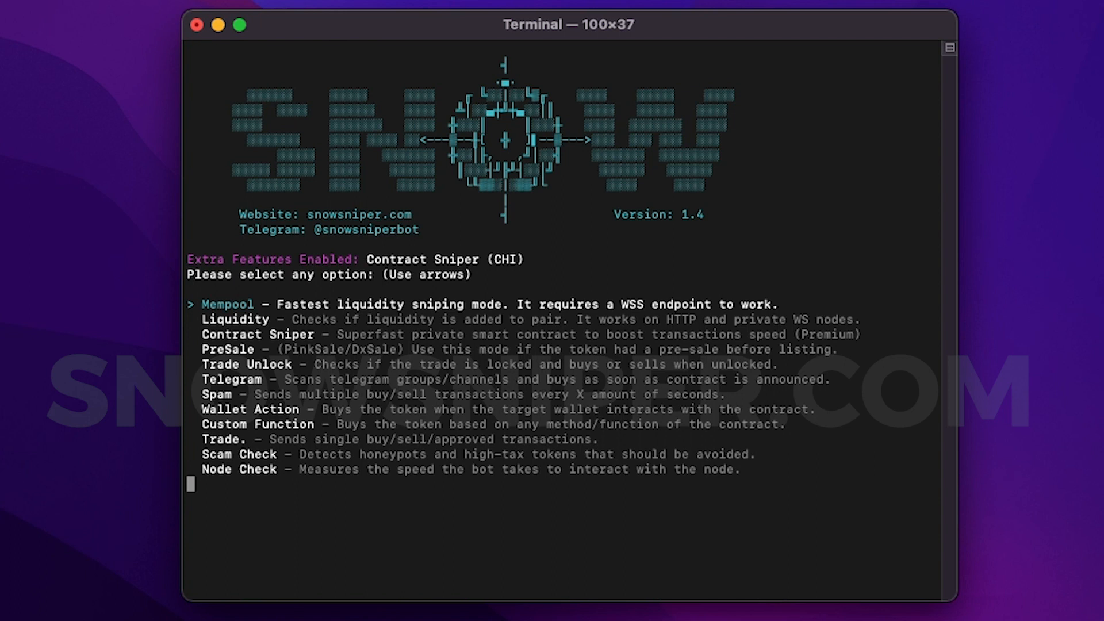
Step: Move the mode selection to Liquidity and back to Mempool
{"action": "key", "text": "down"}
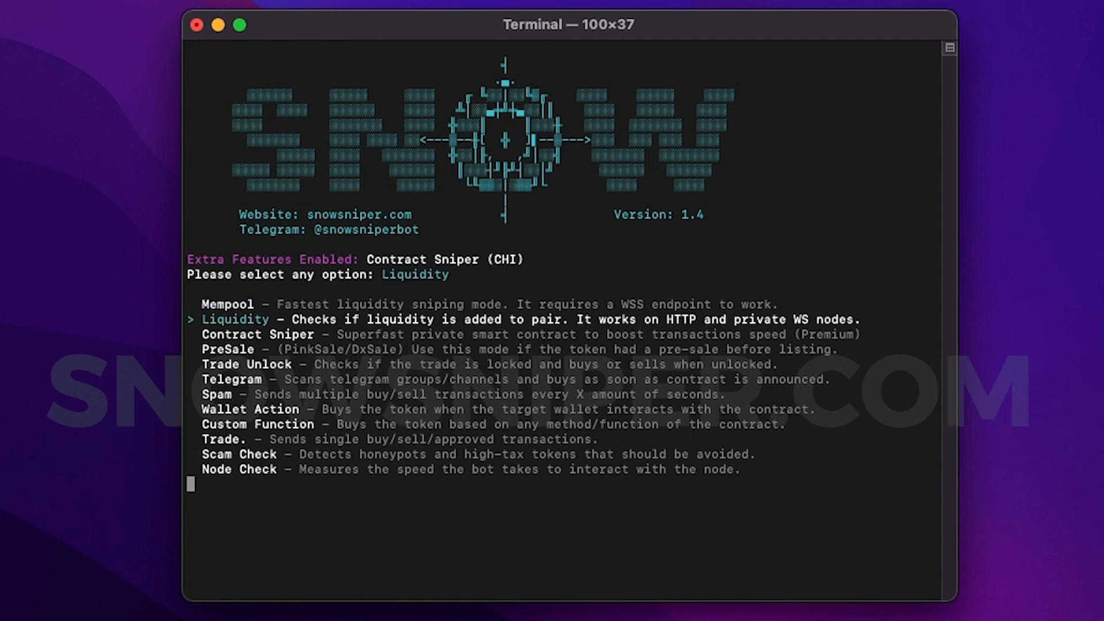
{"action": "key", "text": "Up"}
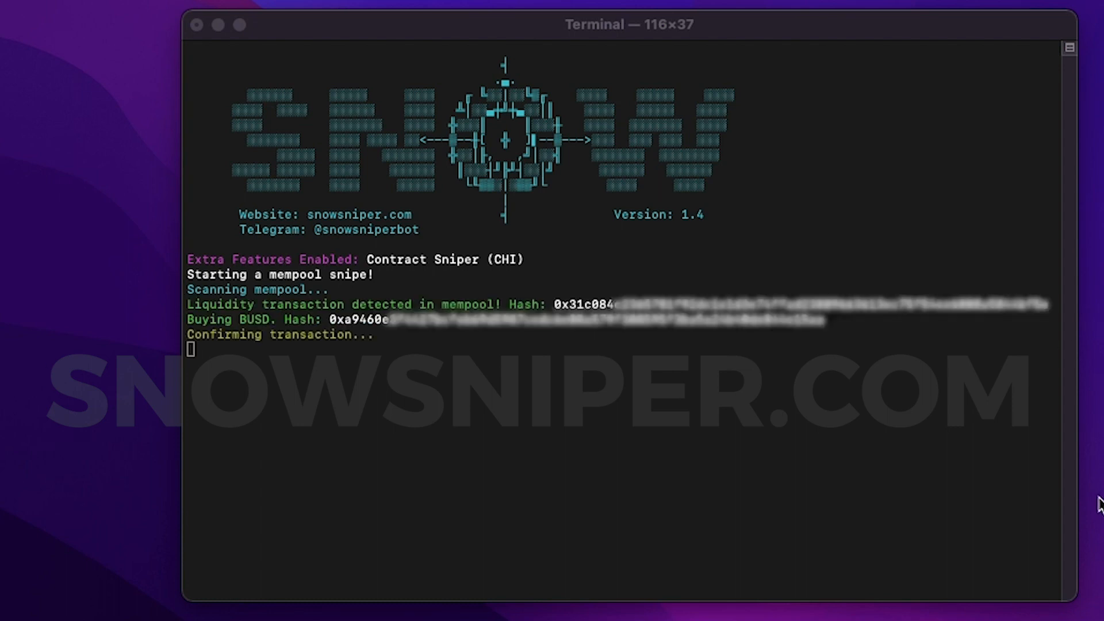
{"action": "mouse_move", "coordinate": [1035, 508]}
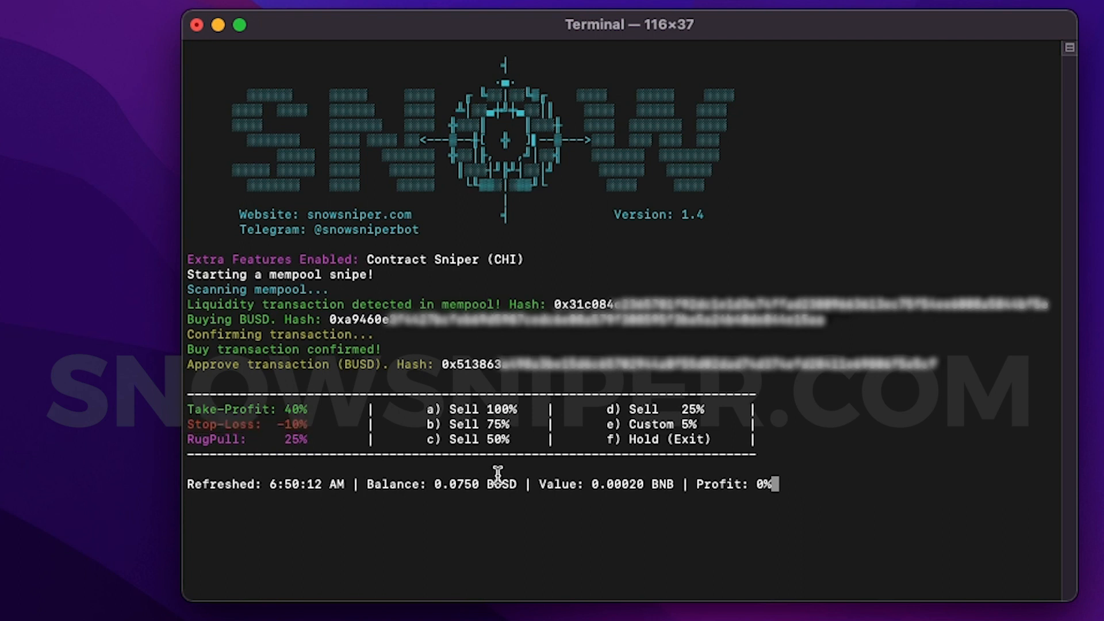
{"action": "mouse_move", "coordinate": [426, 408]}
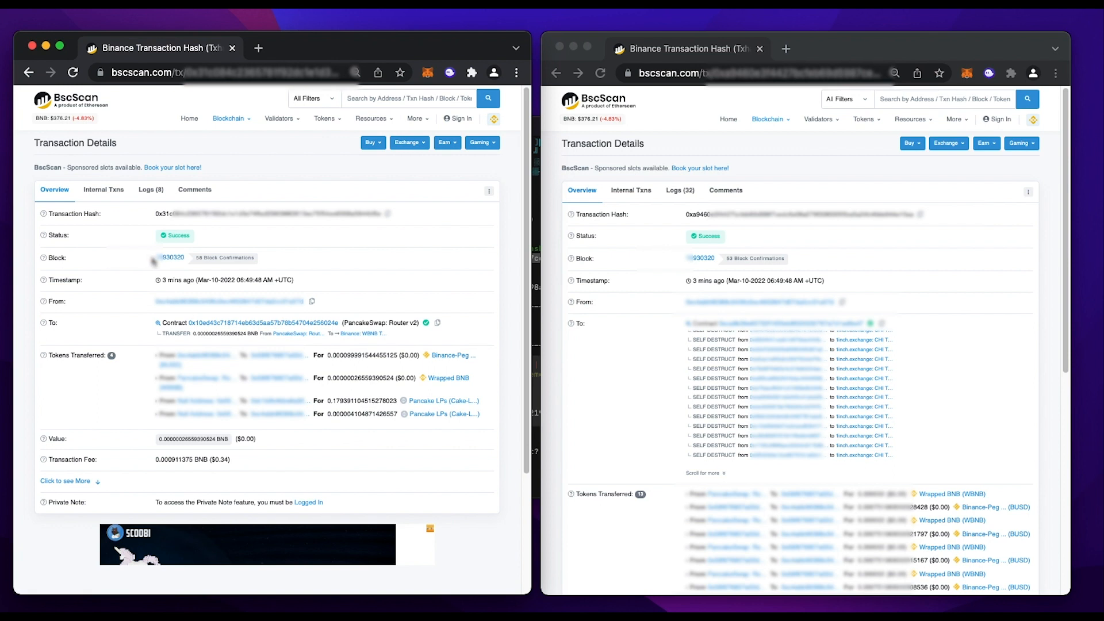
{"action": "mouse_move", "coordinate": [172, 257]}
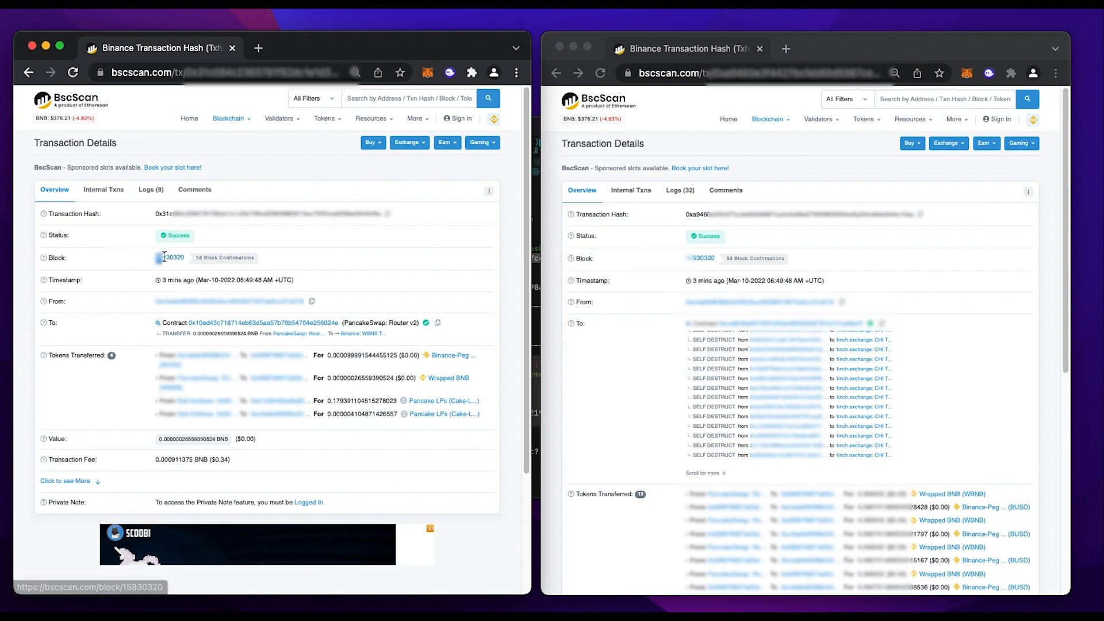
Step: Compare both transactions' timestamps, then scroll the buy page to its token transfers
{"action": "double_click", "coordinate": [173, 257]}
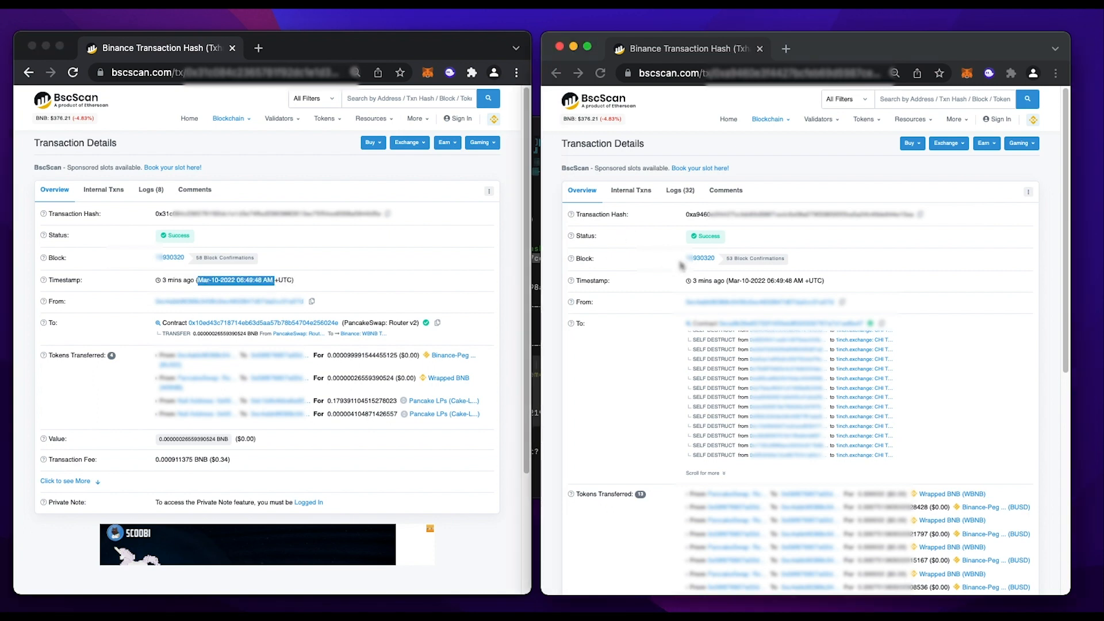
{"action": "double_click", "coordinate": [703, 258]}
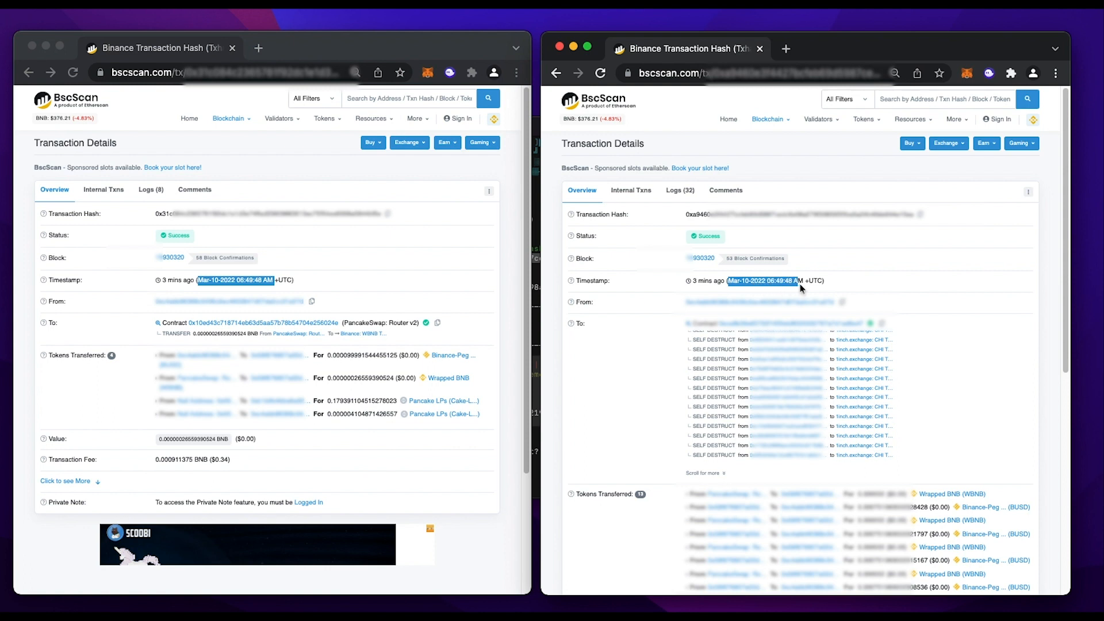
{"action": "scroll", "scroll_direction": "down", "scroll_amount": 3}
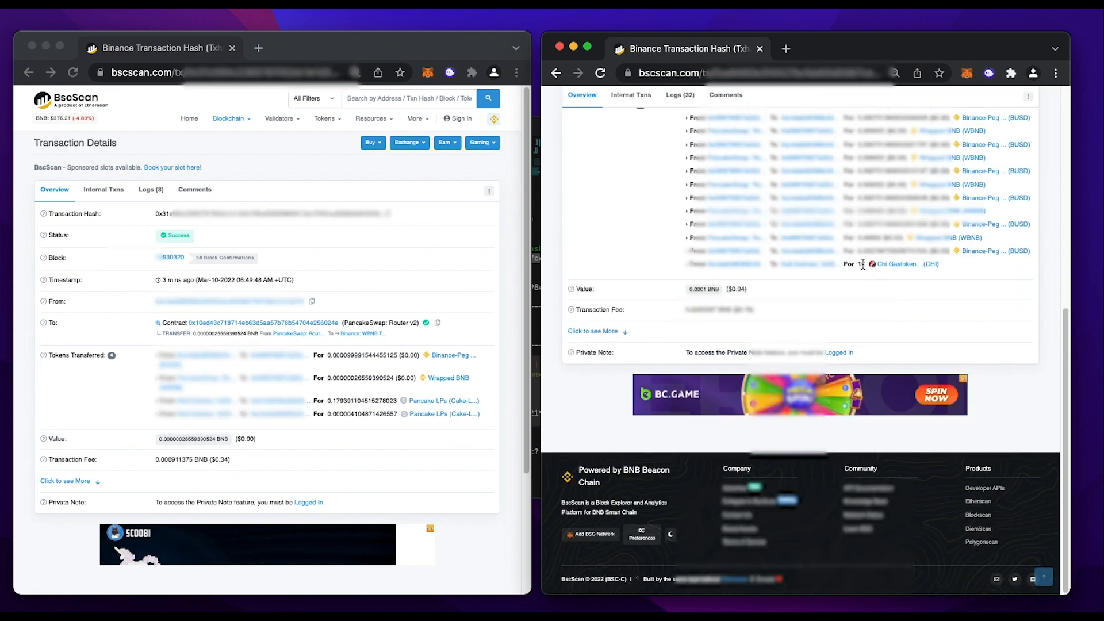